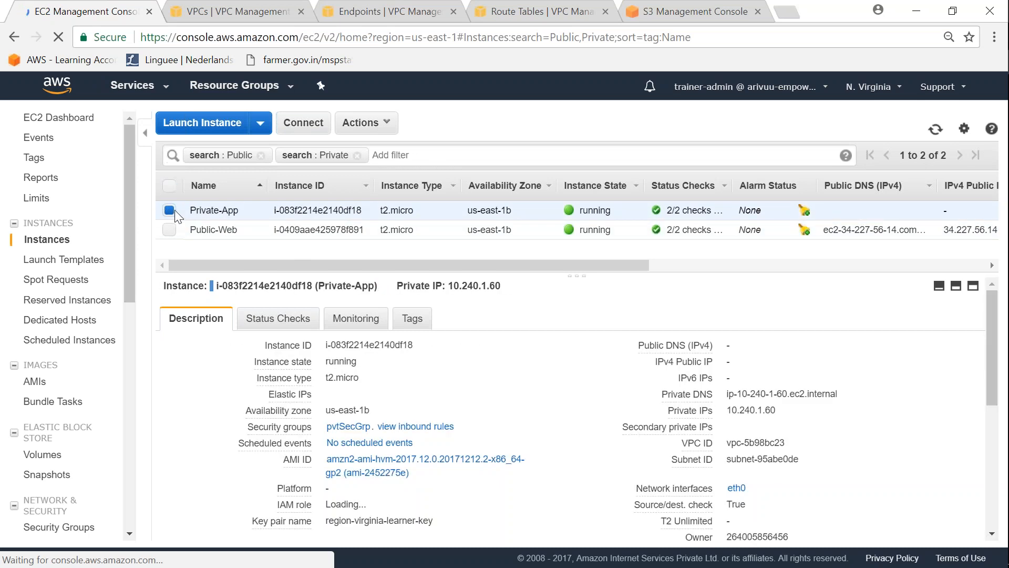
Select the Private-App instance to view its details, including the ec2-to-s3 IAM role.
{"action": "left_click", "coordinate": [214, 230]}
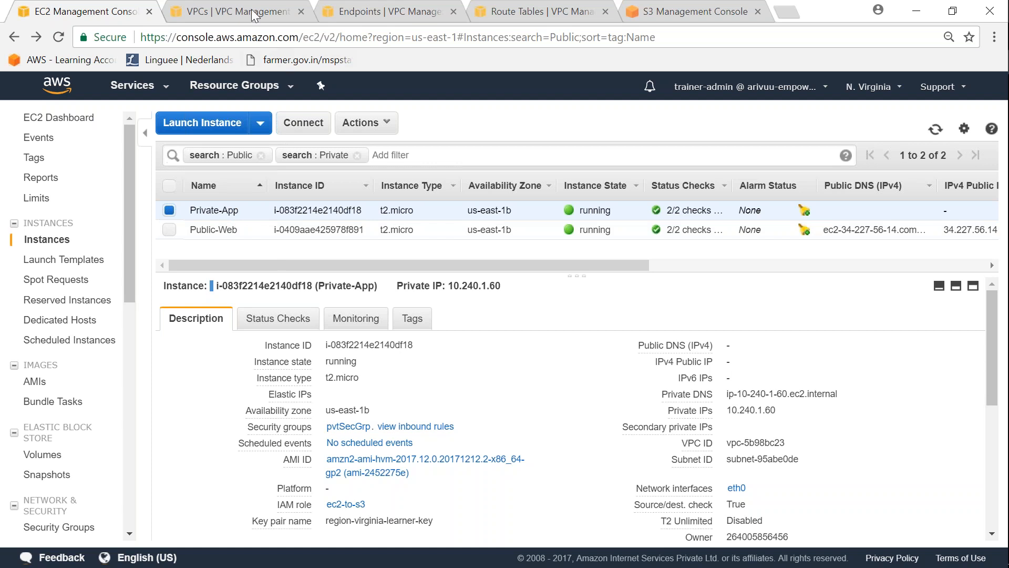
{"action": "mouse_move", "coordinate": [241, 12]}
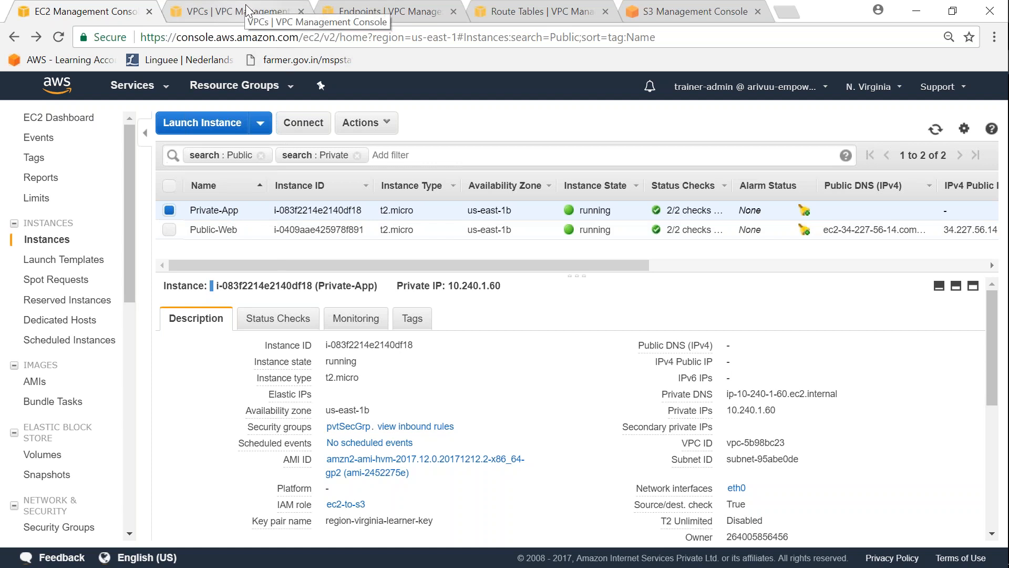
Go to the VPC Endpoints page and start creating a new endpoint.
{"action": "left_click", "coordinate": [232, 12]}
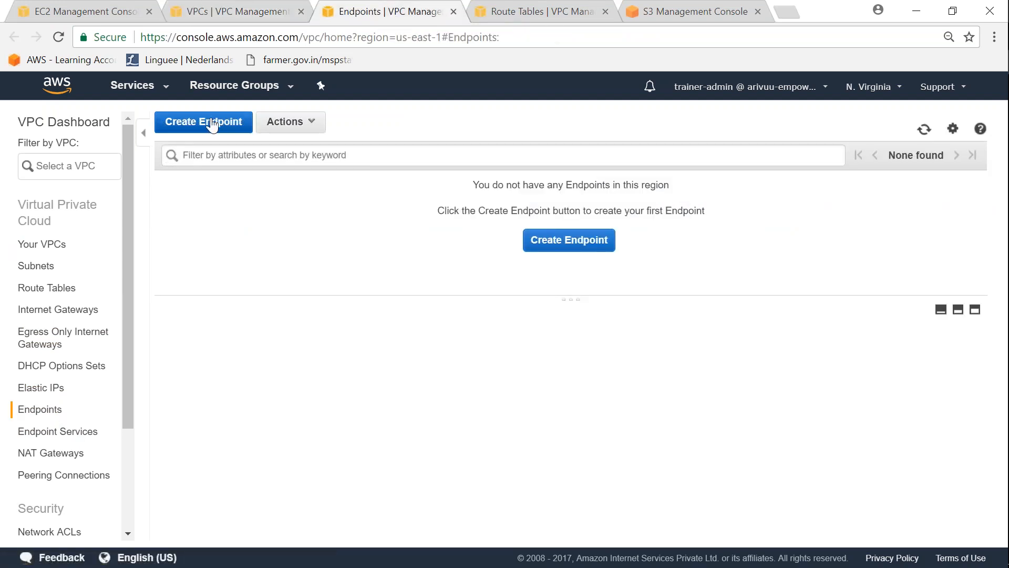
{"action": "left_click", "coordinate": [202, 122]}
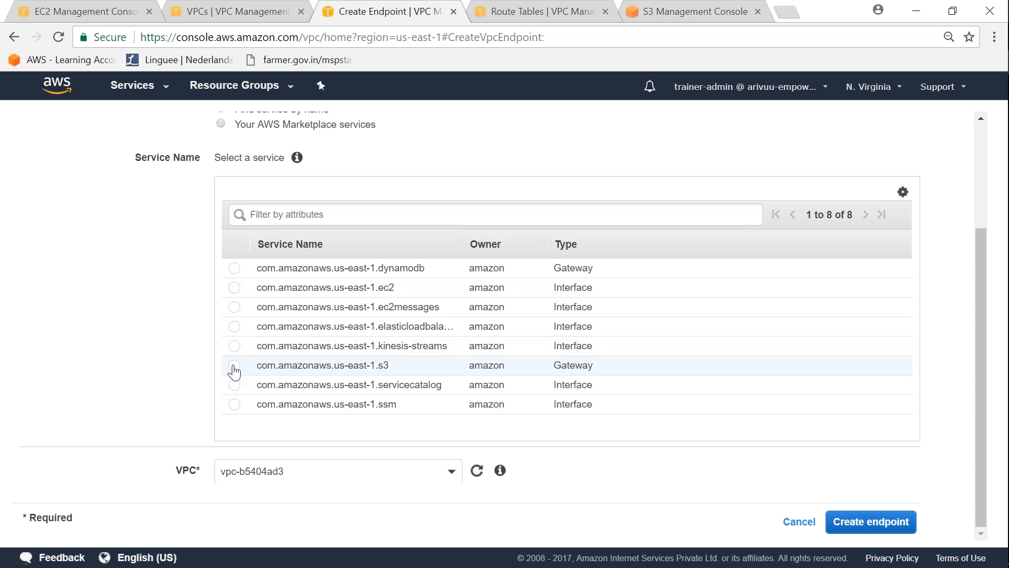
Create the com.amazonaws.us-east-1.s3 gateway endpoint in vpc-5b98bc23 with route table rtb-e036e69d.
{"action": "left_click", "coordinate": [234, 364]}
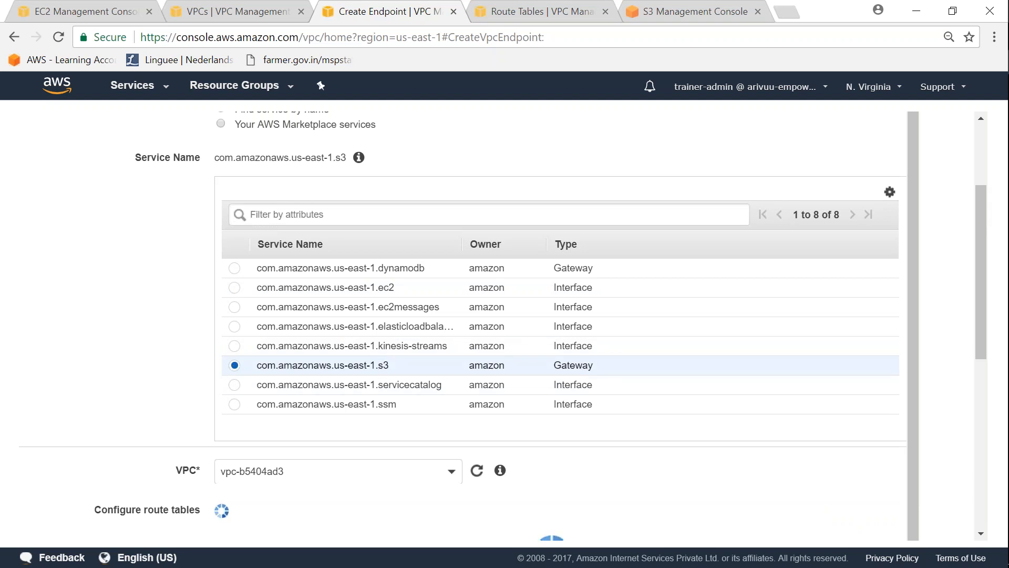
{"action": "scroll", "scroll_direction": "down", "scroll_amount": 3}
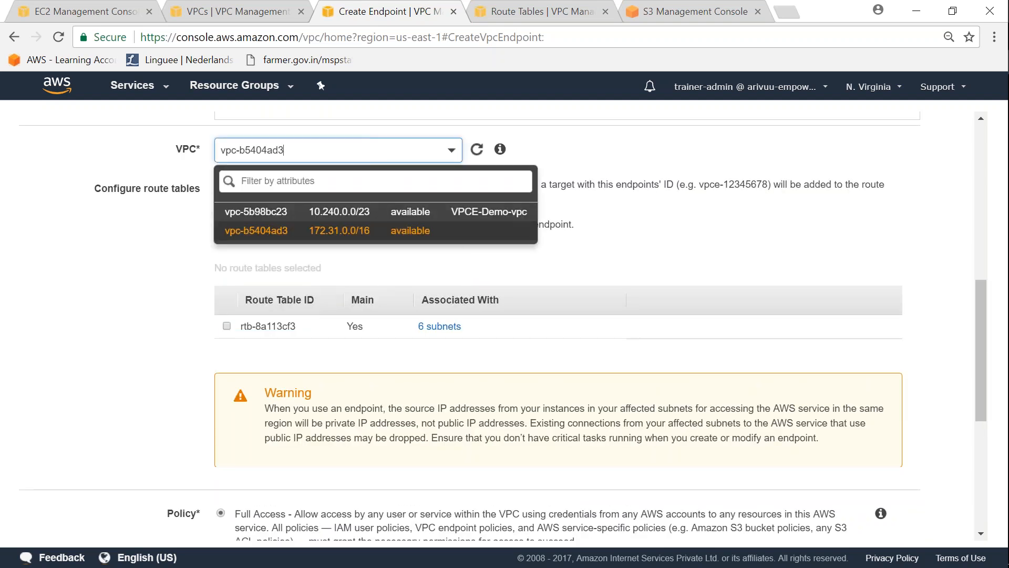
{"action": "mouse_move", "coordinate": [333, 212]}
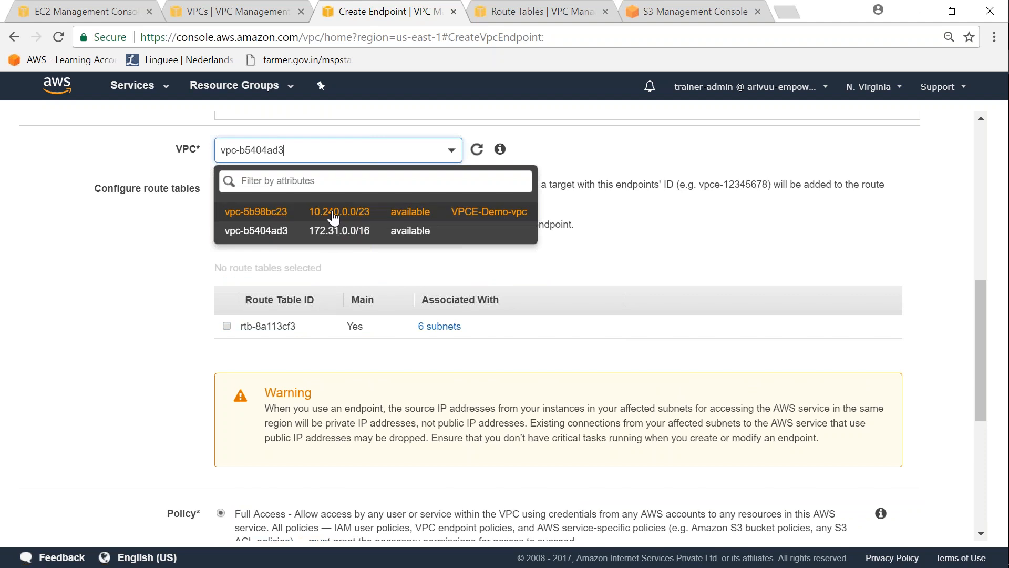
{"action": "left_click", "coordinate": [255, 211]}
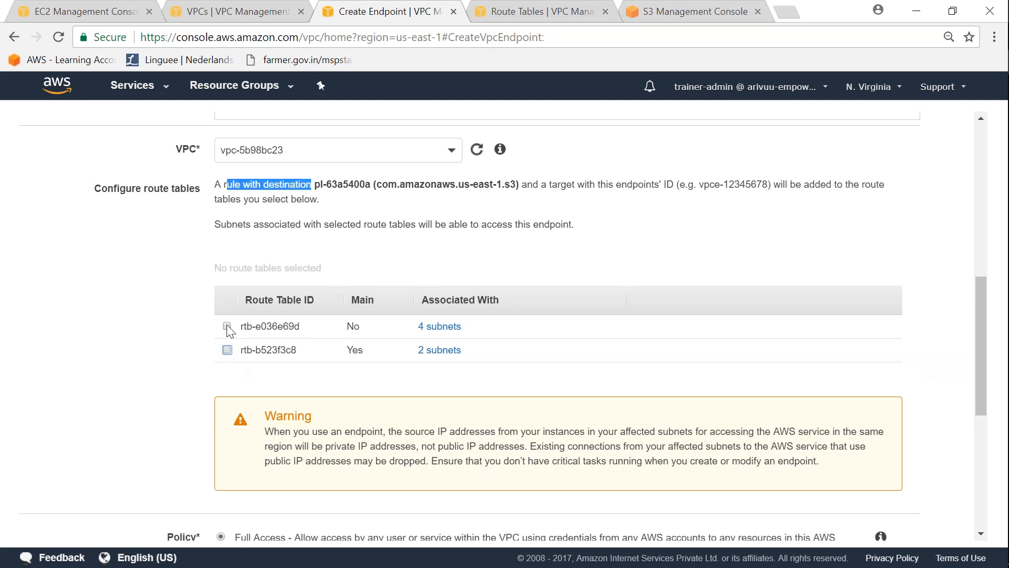
{"action": "left_click", "coordinate": [226, 326]}
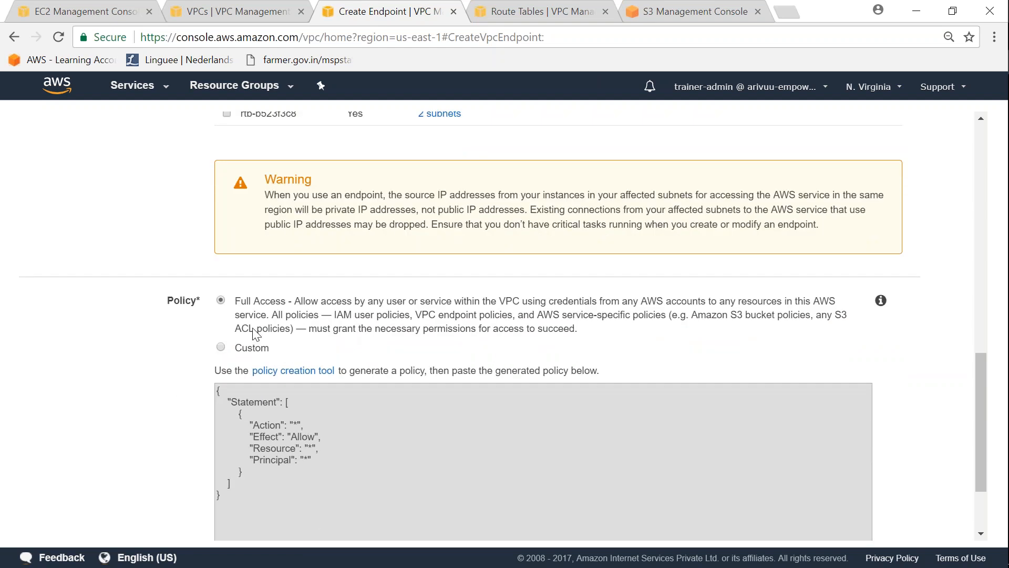
{"action": "mouse_move", "coordinate": [506, 321]}
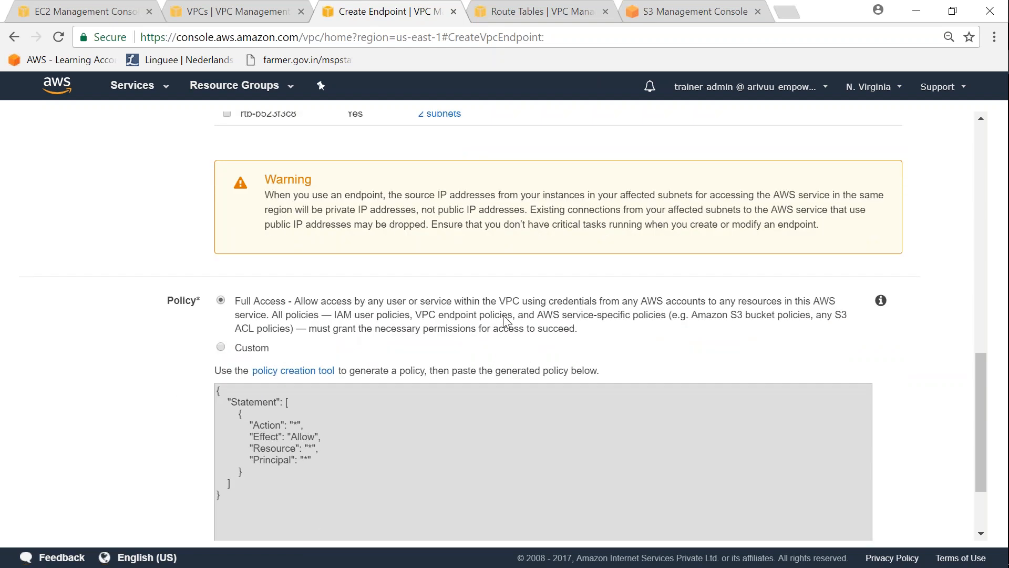
{"action": "scroll", "scroll_direction": "down", "scroll_amount": 3}
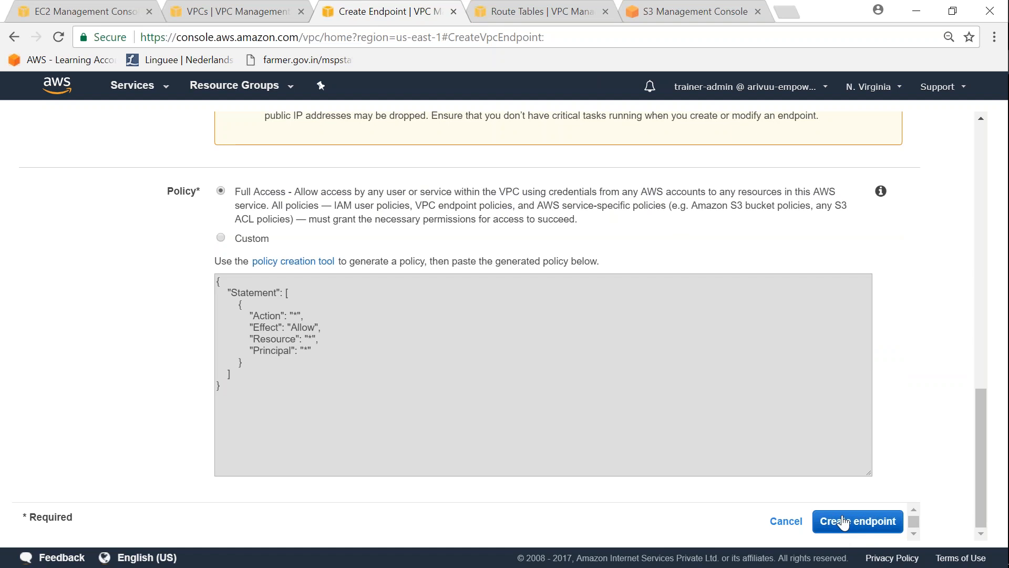
{"action": "left_click", "coordinate": [857, 521]}
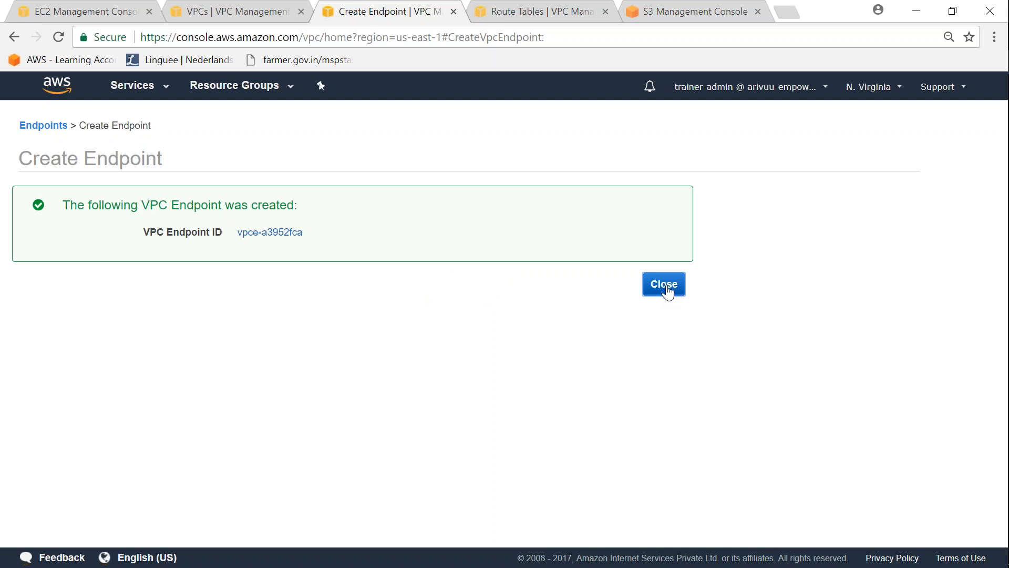
Close the endpoint creation confirmation.
{"action": "left_click", "coordinate": [663, 284]}
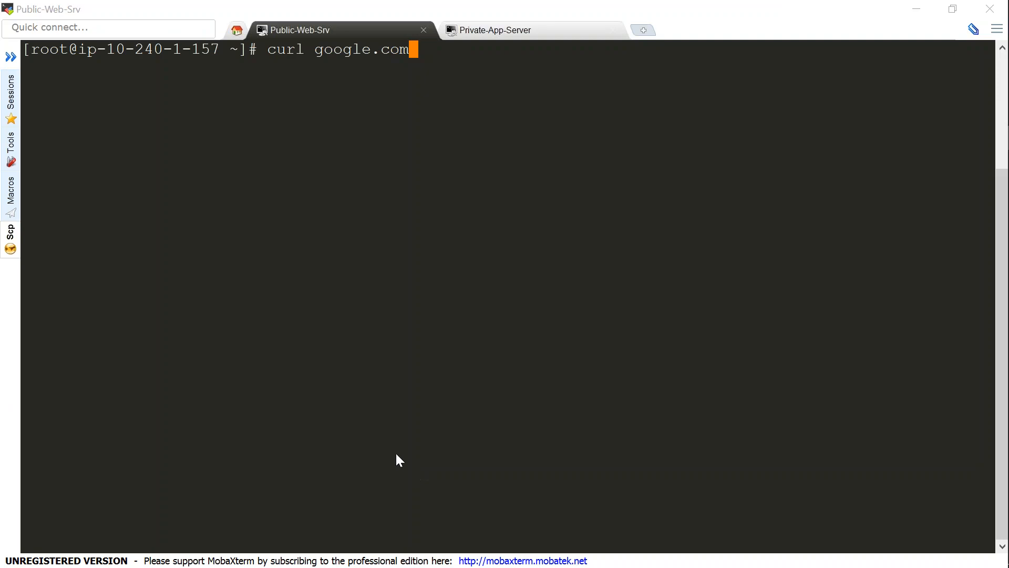
{"action": "mouse_move", "coordinate": [326, 158]}
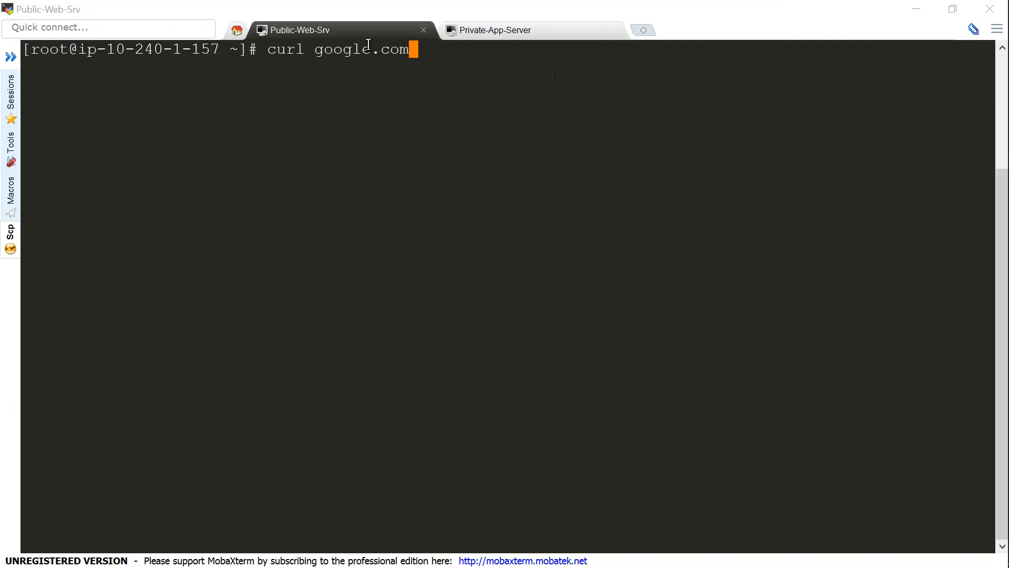
{"action": "mouse_move", "coordinate": [437, 57]}
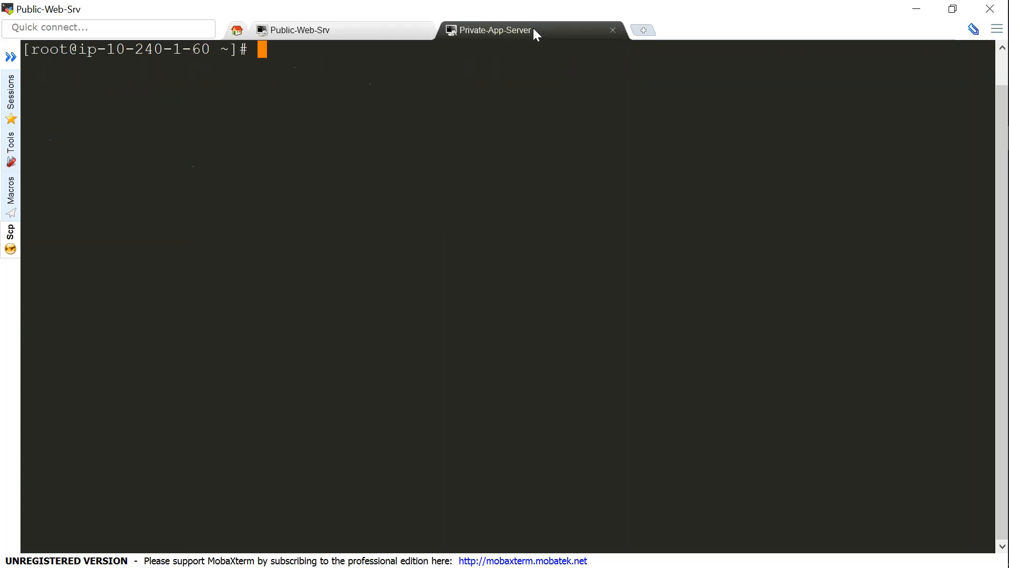
Run curl google.com on the private server, then aws s3 ls on Public-Web-Srv.
{"action": "type", "text": "curl google.com"}
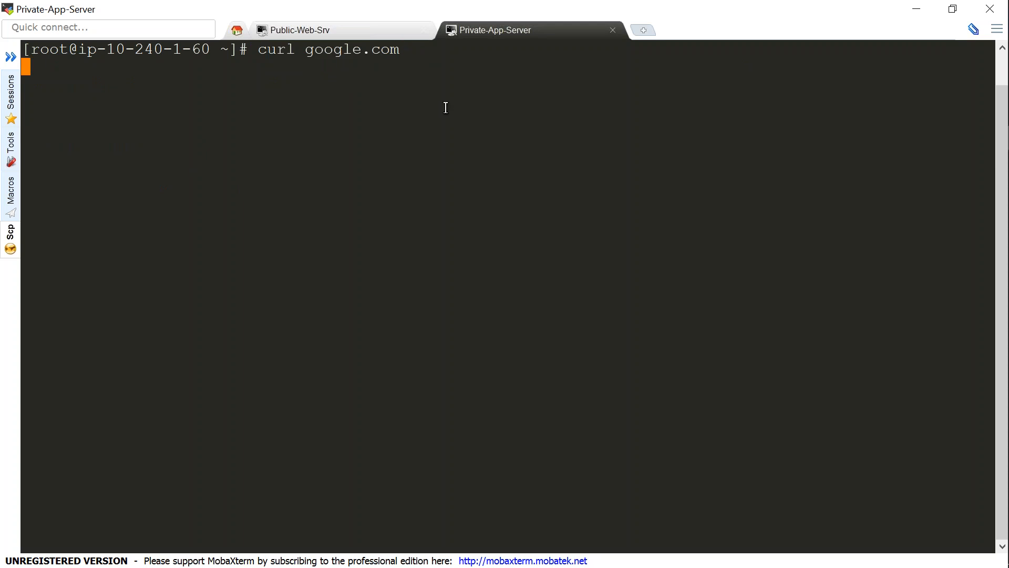
{"action": "left_click", "coordinate": [300, 29]}
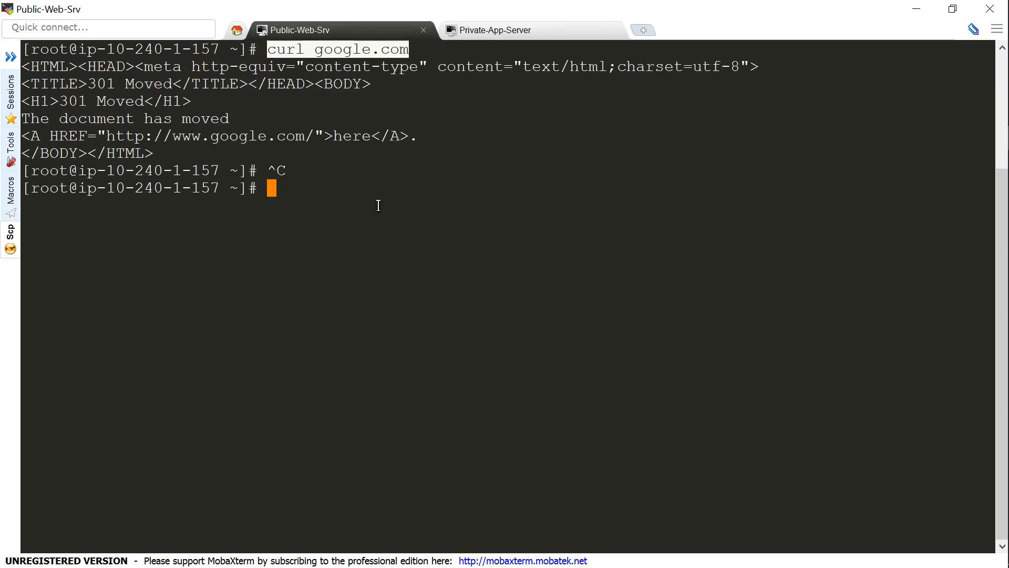
{"action": "type", "text": "aws s3 ls"}
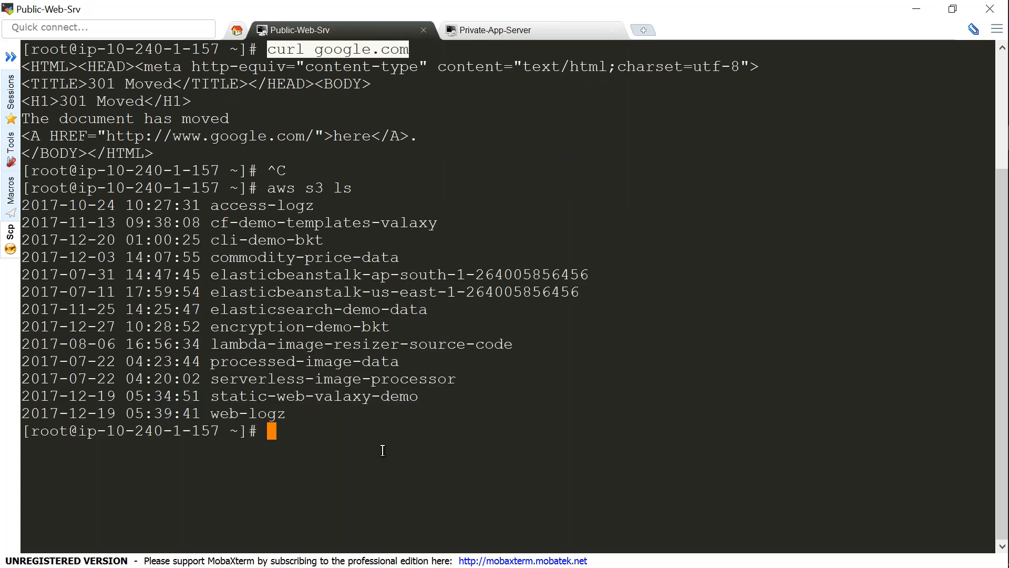
{"action": "mouse_move", "coordinate": [487, 128]}
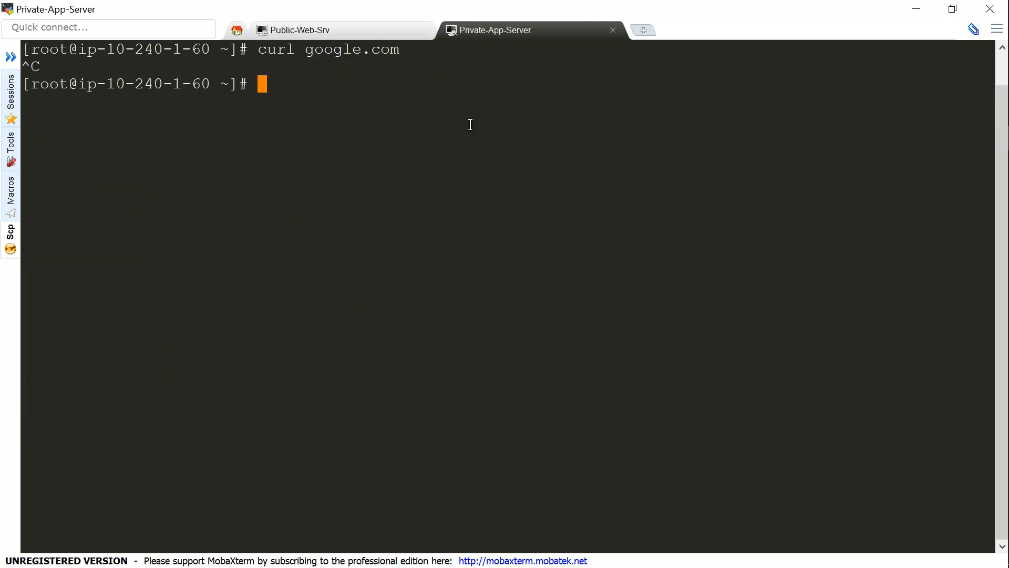
List buckets via aws s3 ls on Private-App-Server, then delete the S3 endpoint.
{"action": "type", "text": "aws s3 ls"}
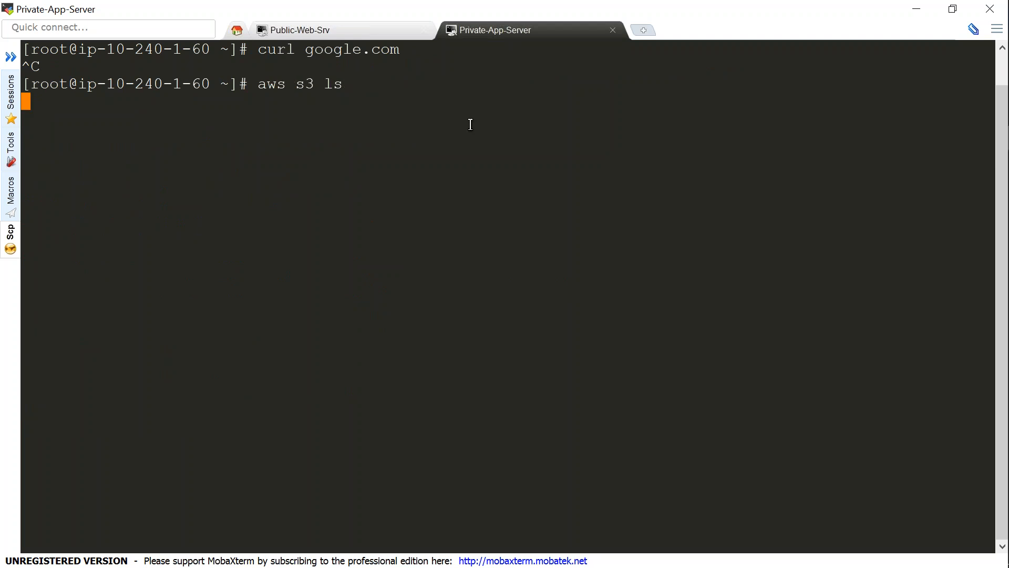
{"action": "mouse_move", "coordinate": [516, 384]}
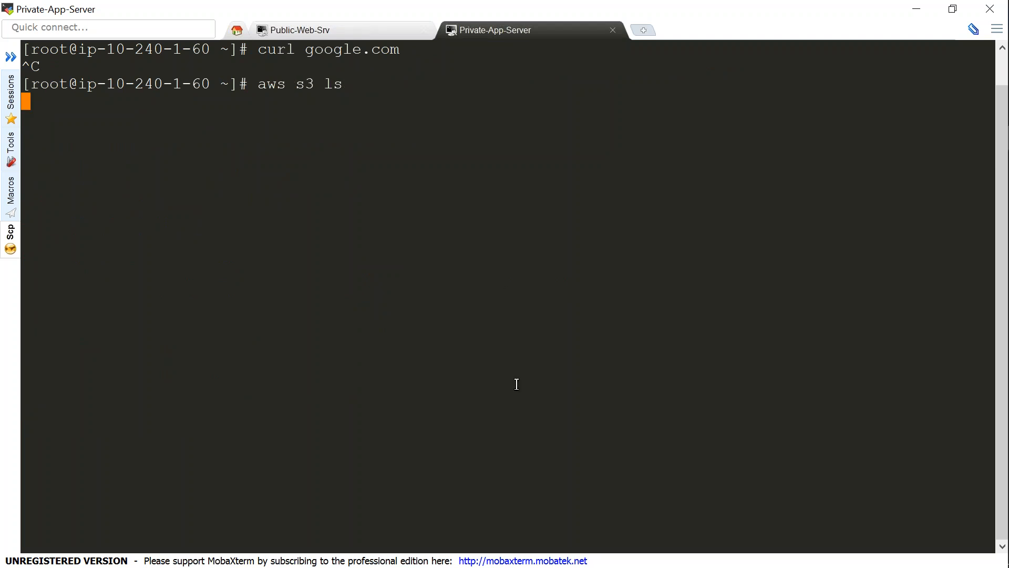
{"action": "mouse_move", "coordinate": [563, 480]}
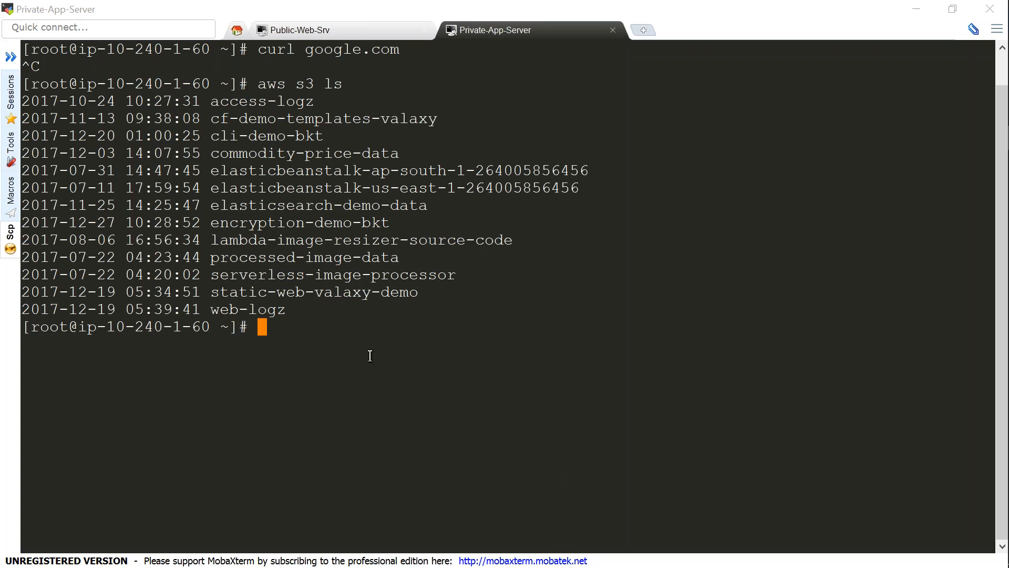
{"action": "mouse_move", "coordinate": [328, 84]}
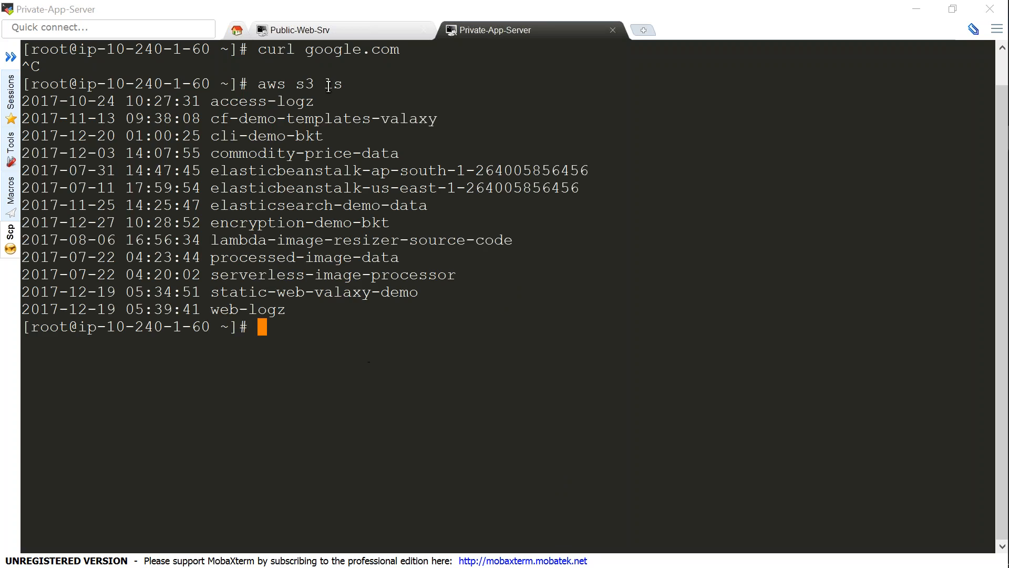
{"action": "mouse_move", "coordinate": [386, 379]}
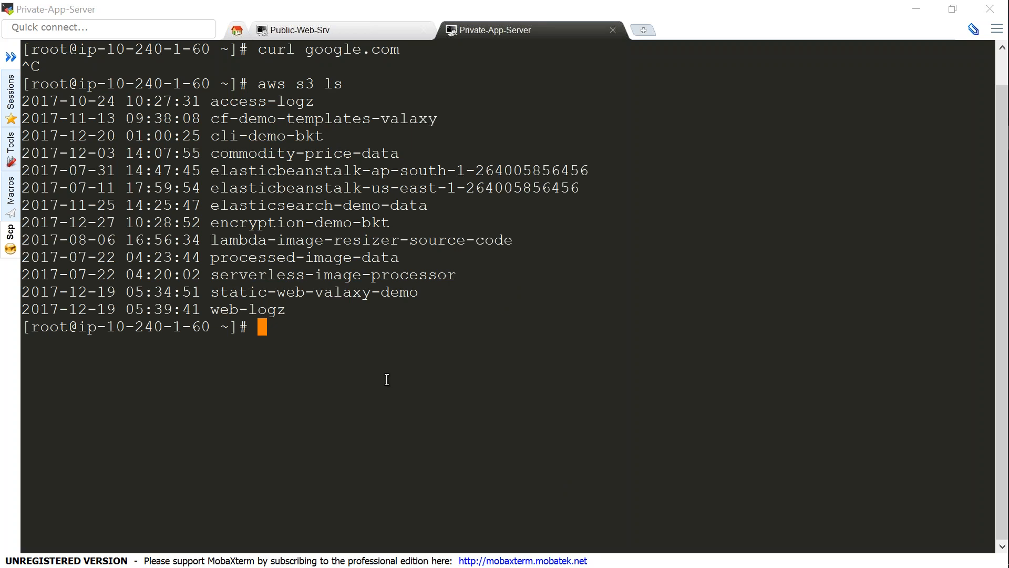
{"action": "mouse_move", "coordinate": [524, 471]}
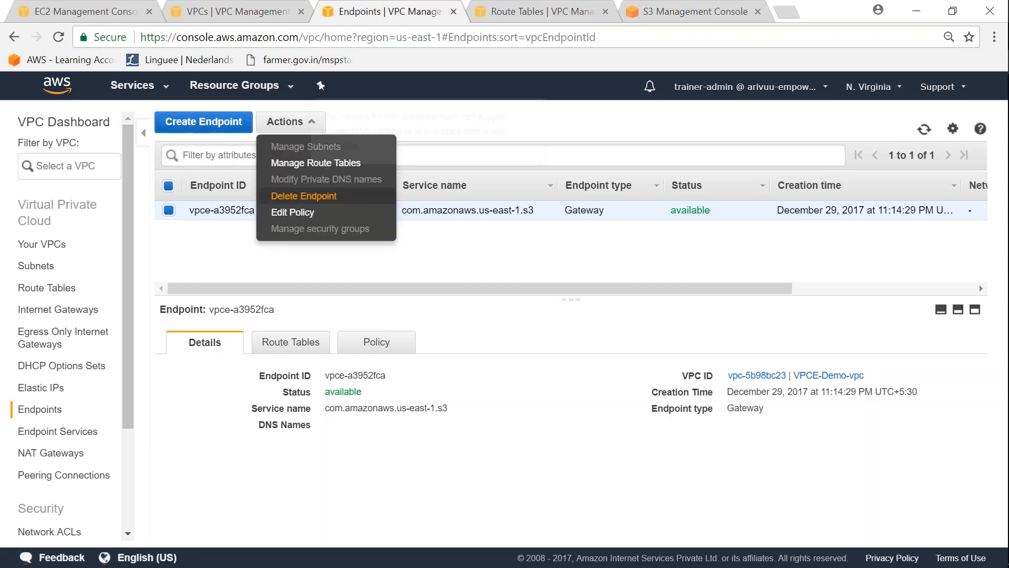
{"action": "left_click", "coordinate": [303, 196]}
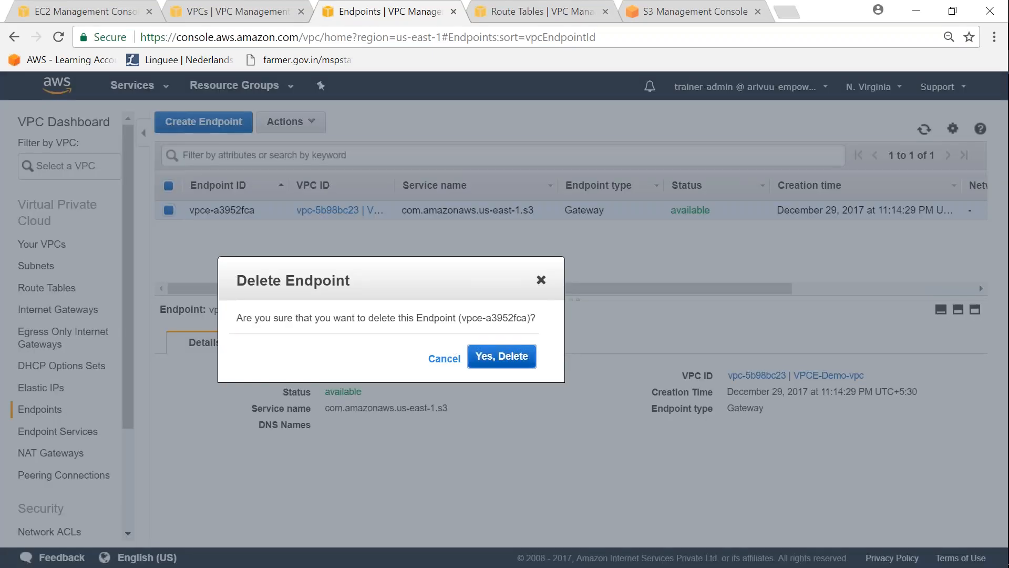
{"action": "left_click", "coordinate": [501, 355]}
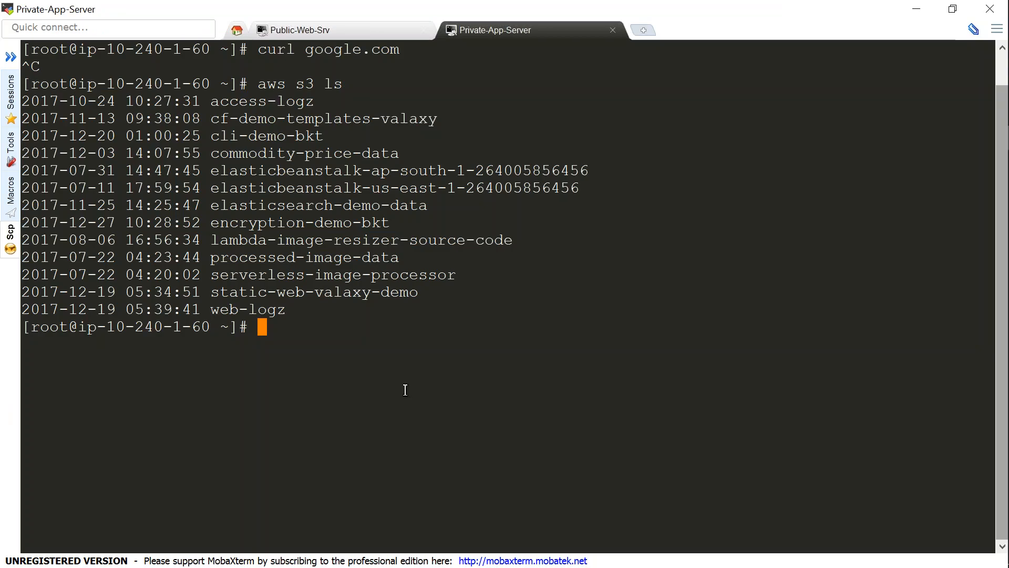
{"action": "type", "text": "aws"}
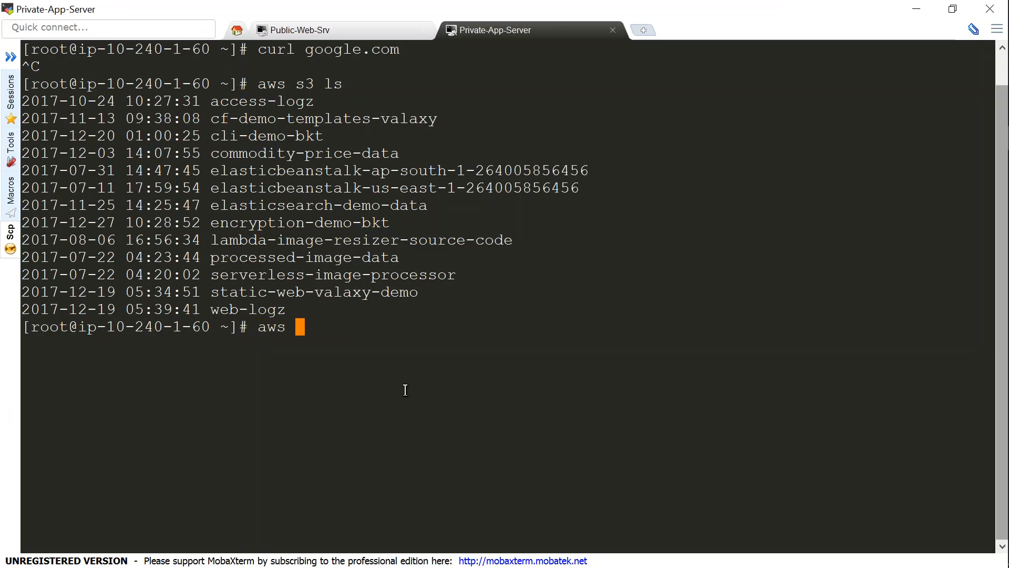